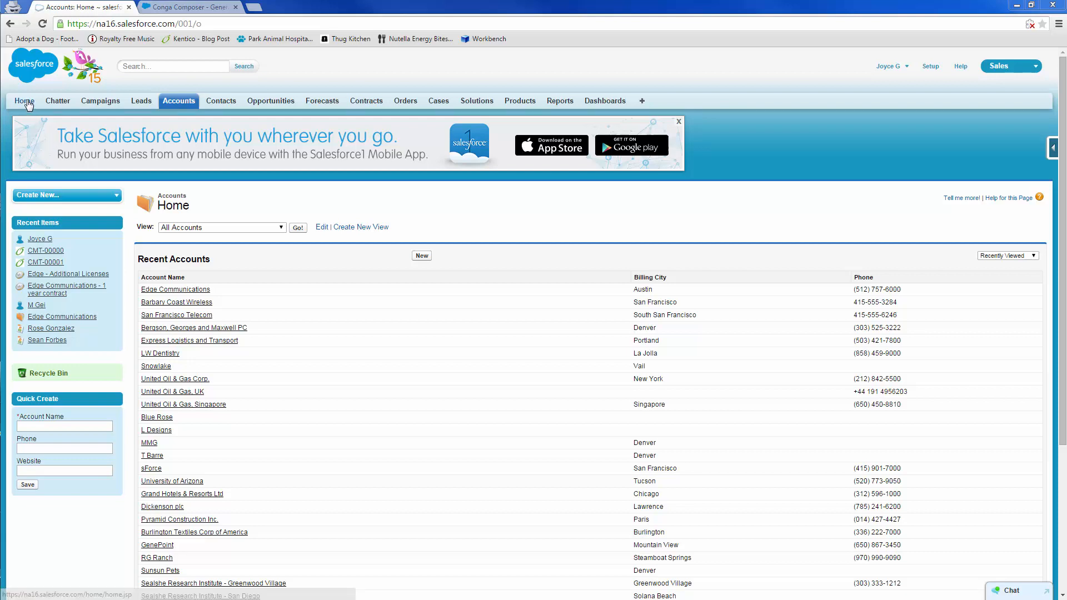
Go to the Salesforce Home page showing the Conga Links Performance Report
left_click(24, 101)
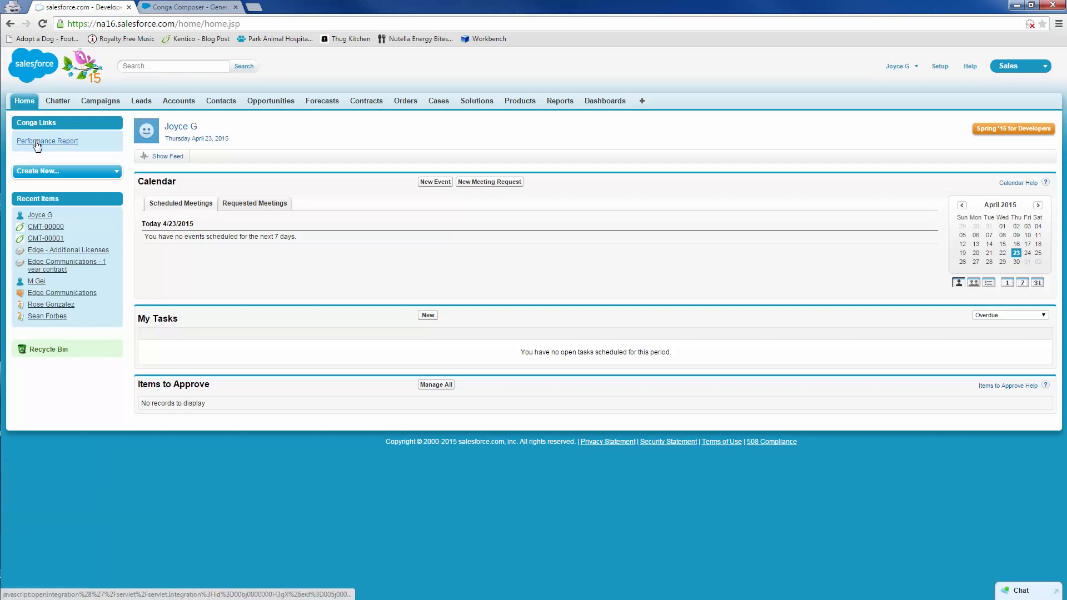
Launch the Performance Report Conga link and merge the PPTX template to Google Docs
left_click(47, 140)
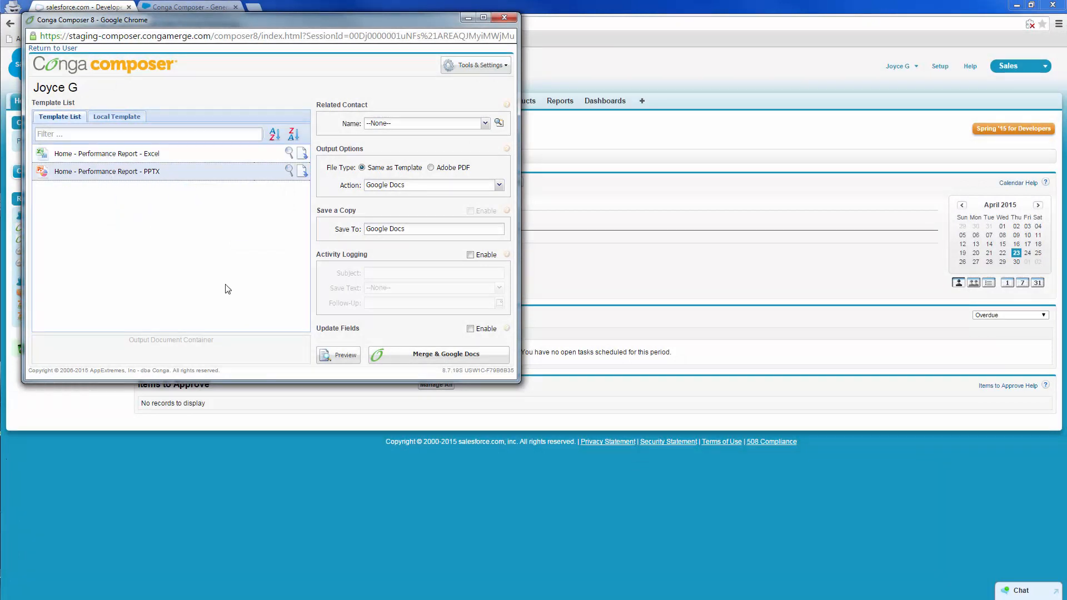
mouse_move(251, 345)
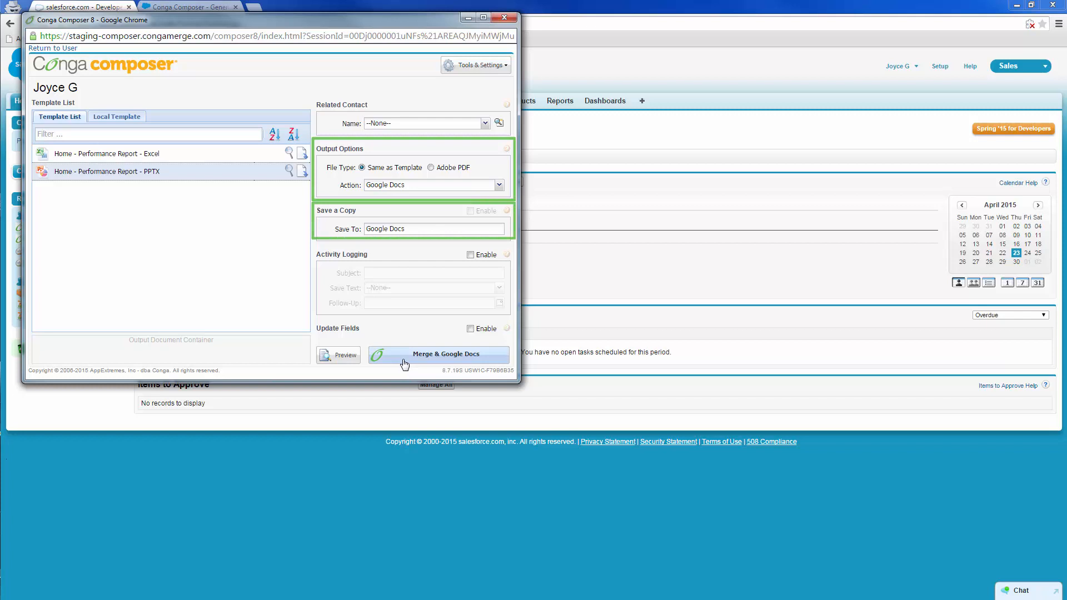
left_click(439, 354)
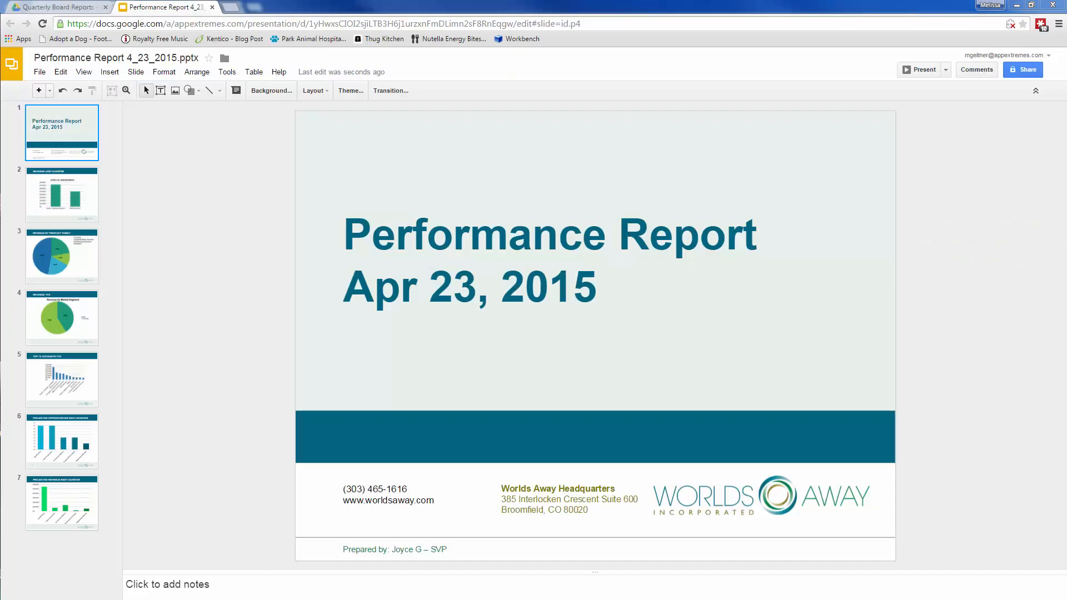
Review the Revenue Last Quarter and Projected Revenue slides, then switch to the Drive folder
left_click(62, 194)
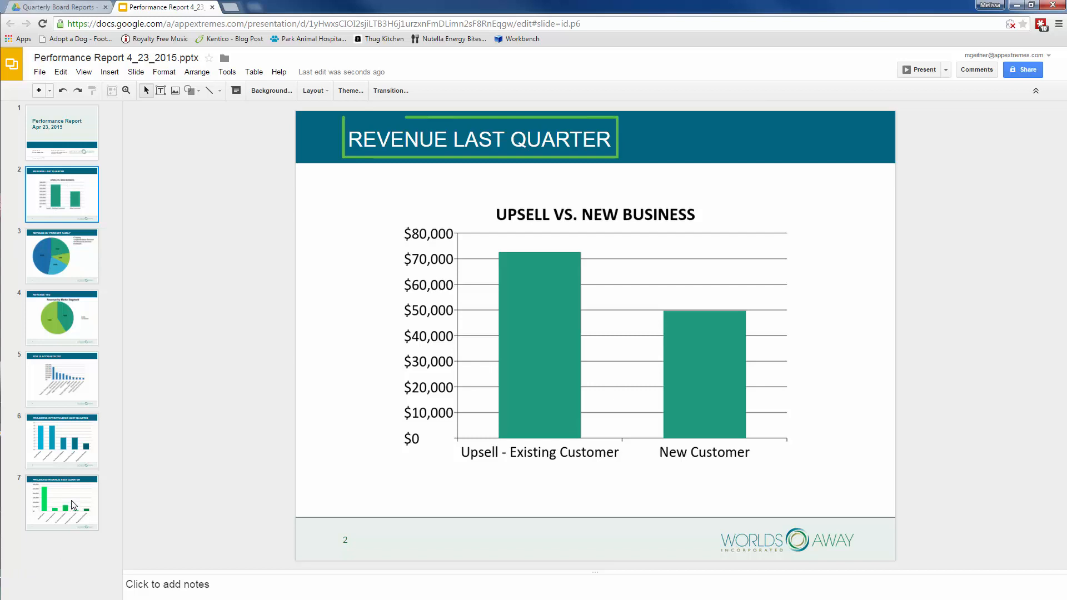
left_click(61, 503)
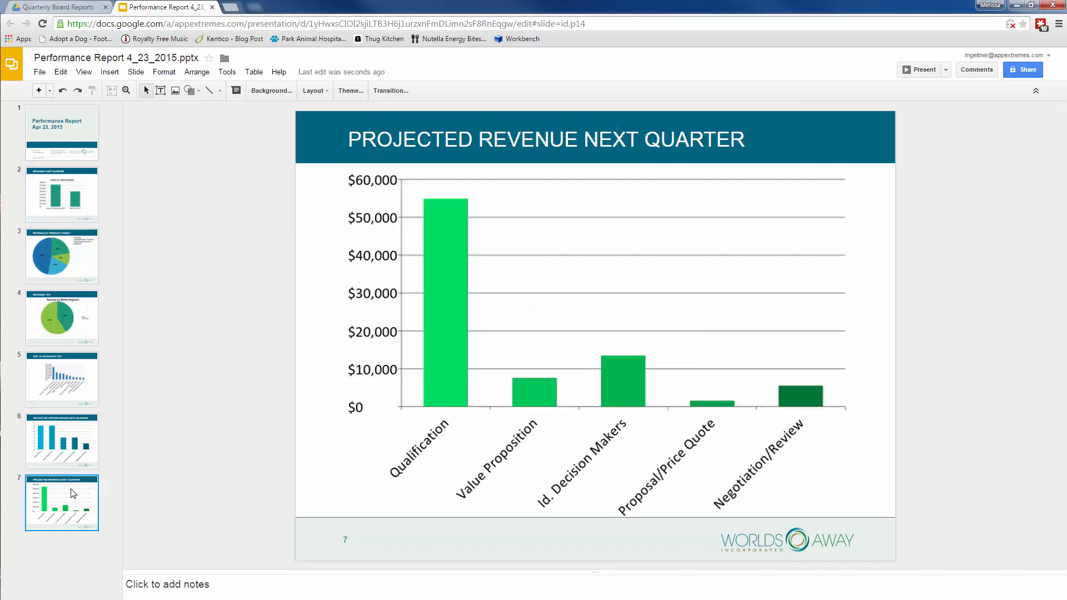
left_click(546, 139)
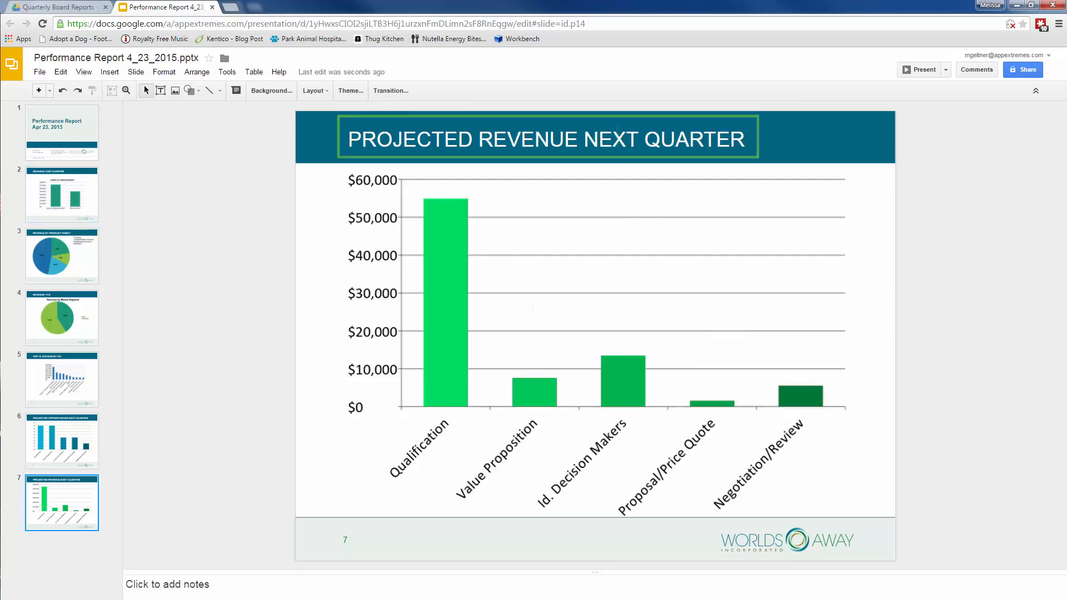
left_click(58, 7)
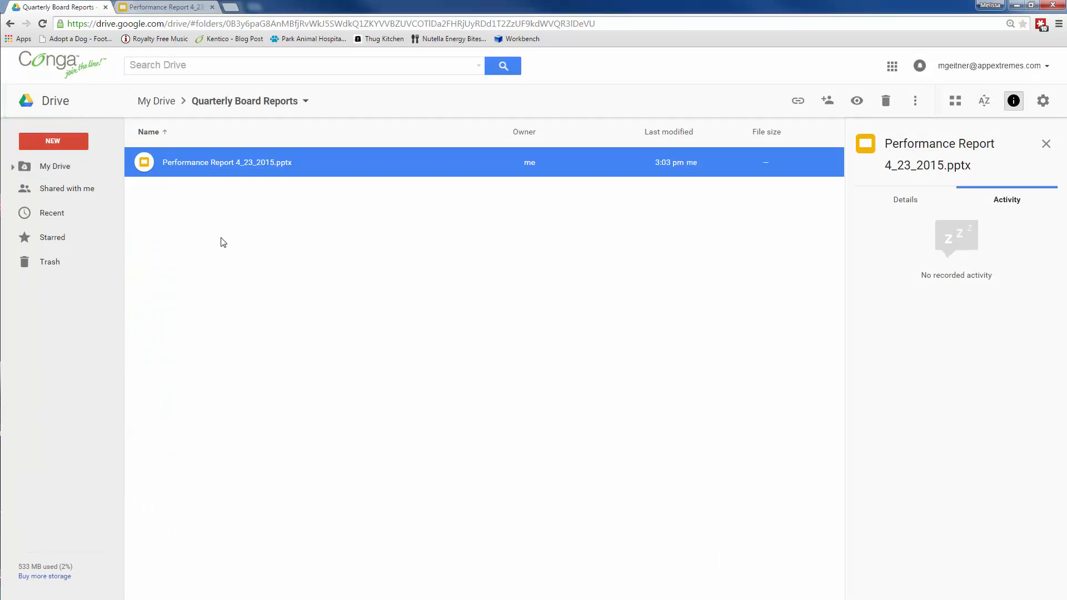
Return to Conga Composer with the Excel Performance Report template selected
left_click(249, 101)
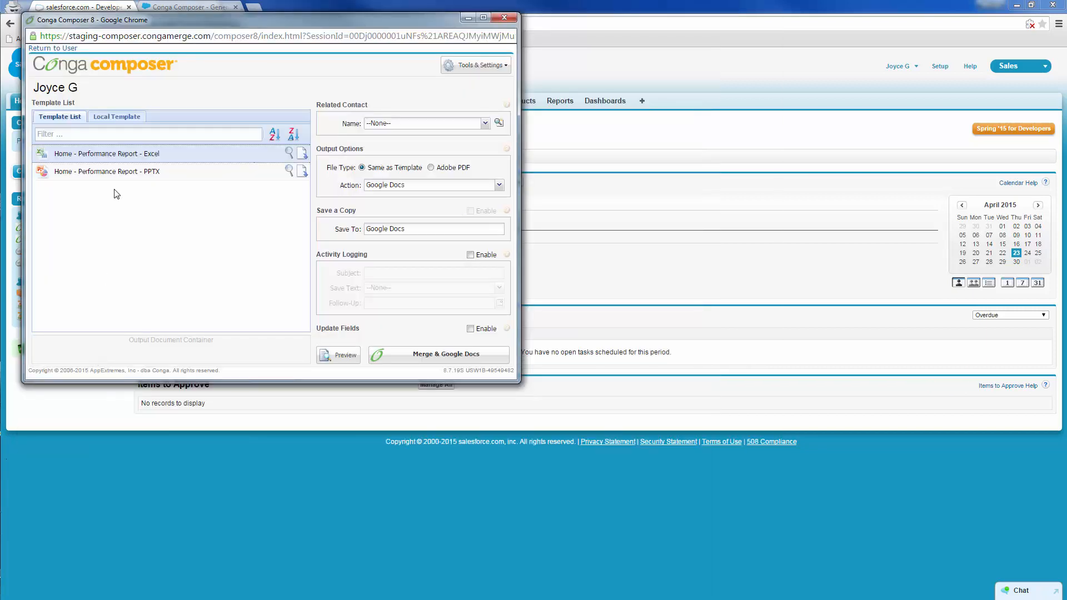
Merge the Excel template to a Google Sheets workbook and show its Sales Pipeline - Stages sheet
left_click(438, 355)
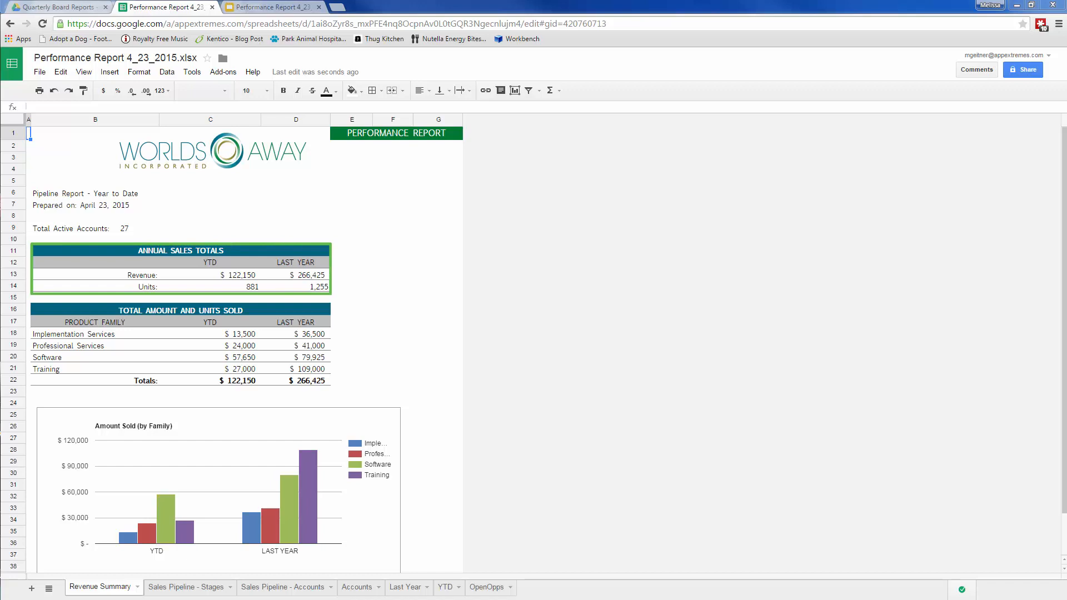
left_click(216, 487)
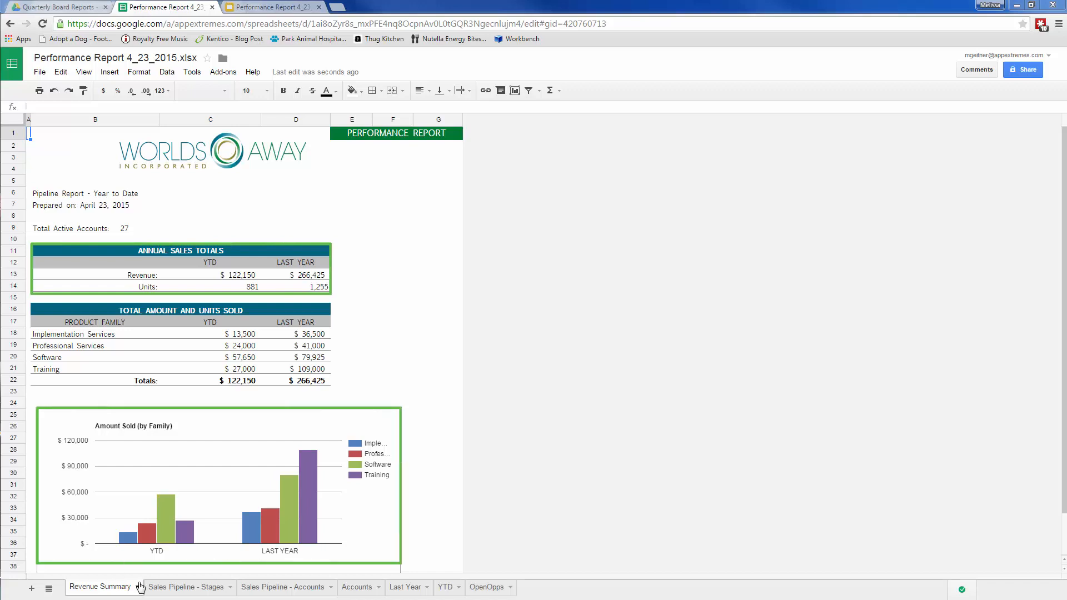
left_click(185, 587)
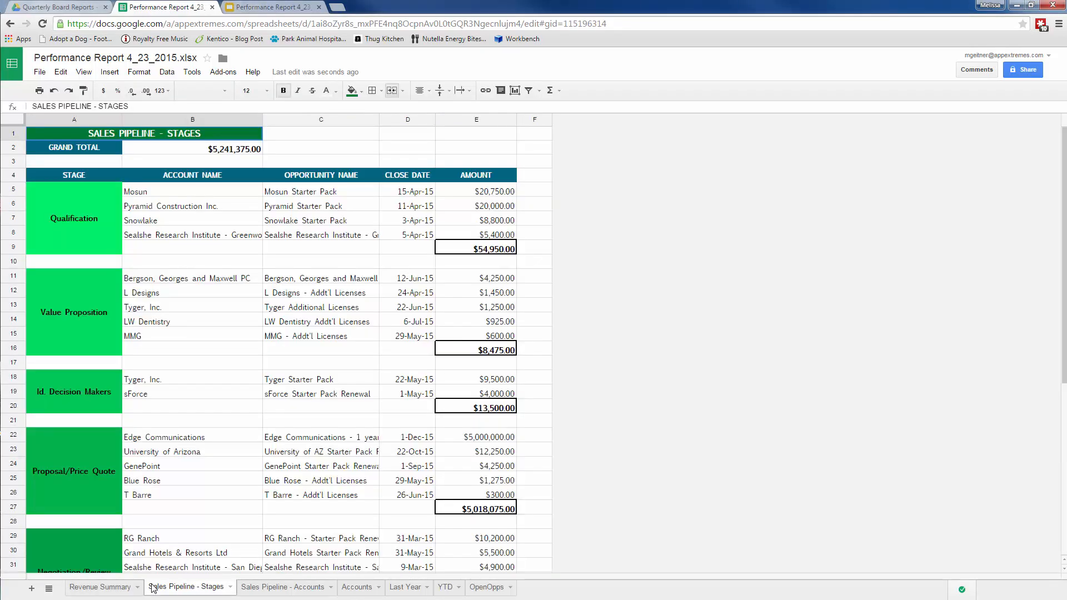